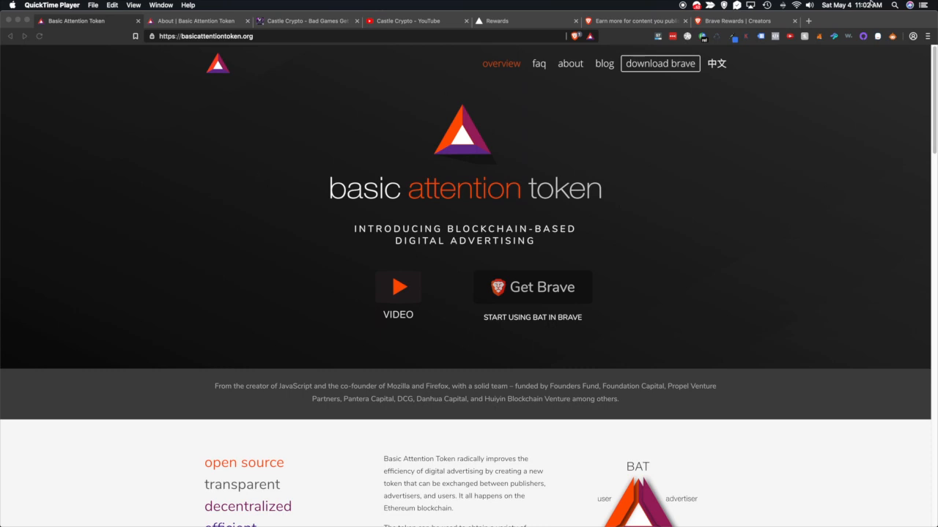
pyautogui.moveTo(870, 86)
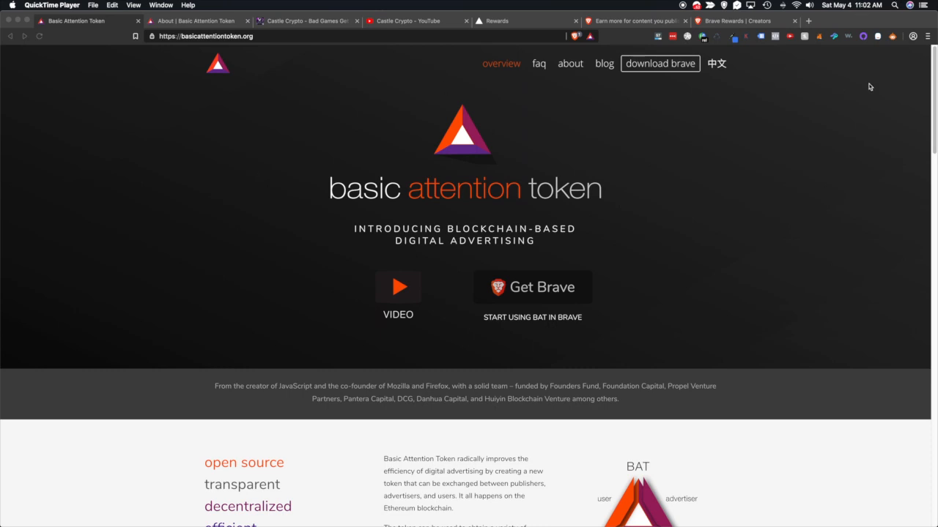
pyautogui.moveTo(853, 97)
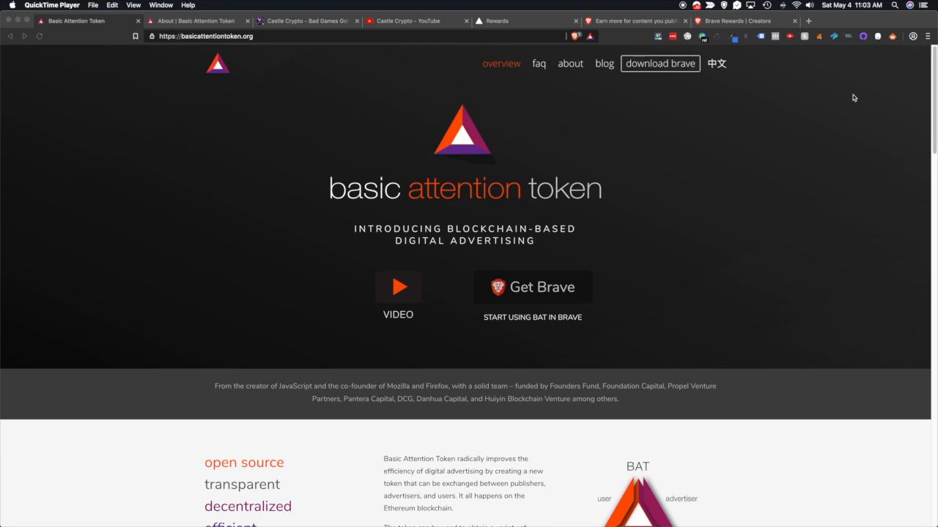
pyautogui.moveTo(762, 83)
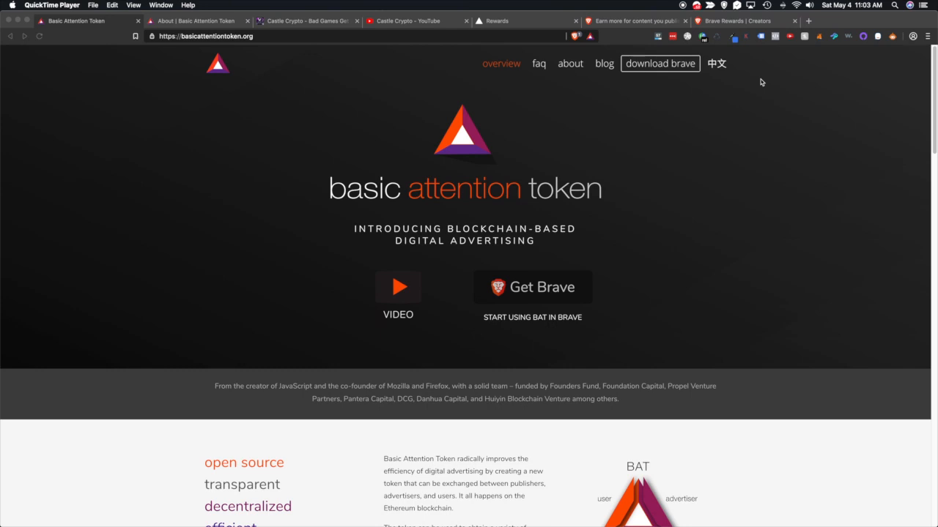
# - Review the Basic Attention Token About page's explanation of why digital advertising is broken
pyautogui.click(570, 63)
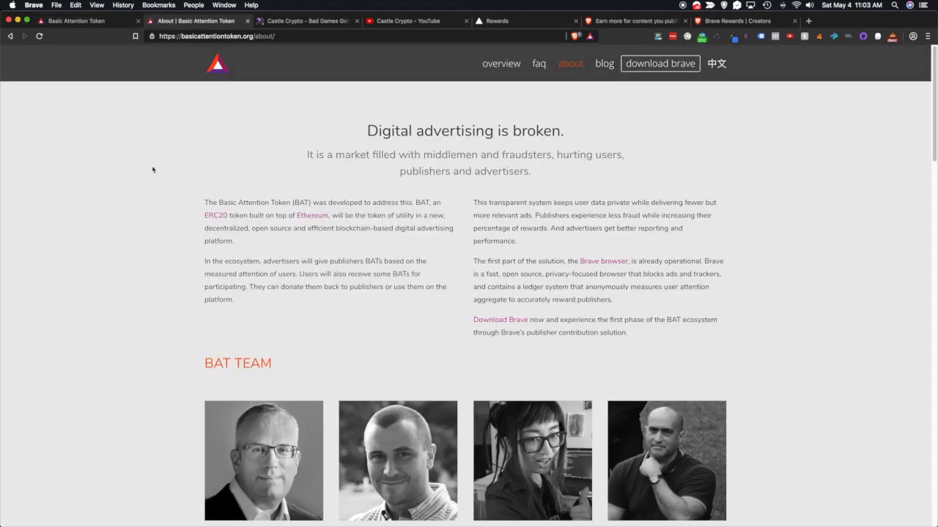
pyautogui.scroll(-3)
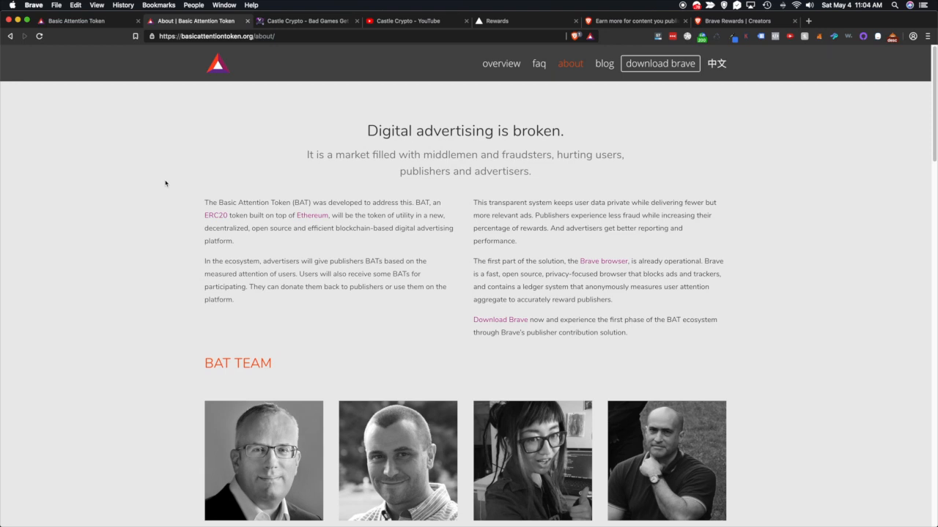
pyautogui.moveTo(203, 202)
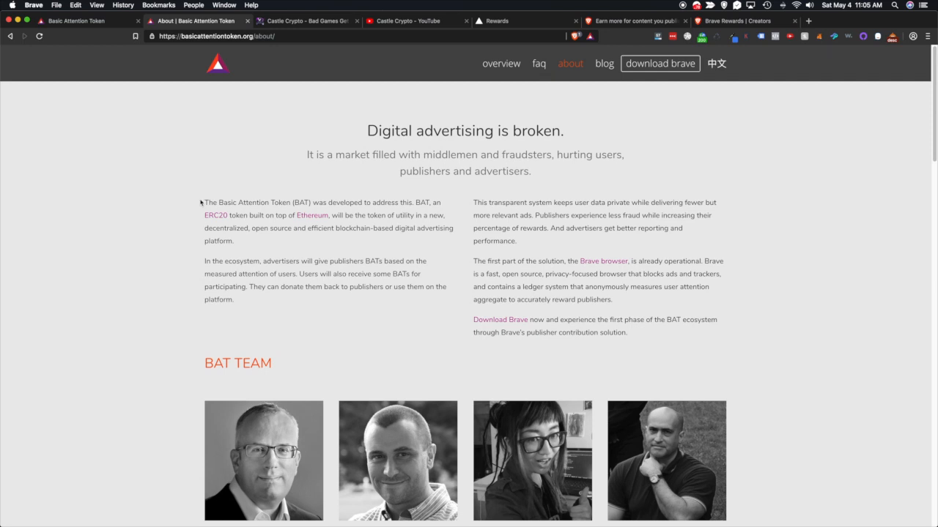
pyautogui.moveTo(196, 194)
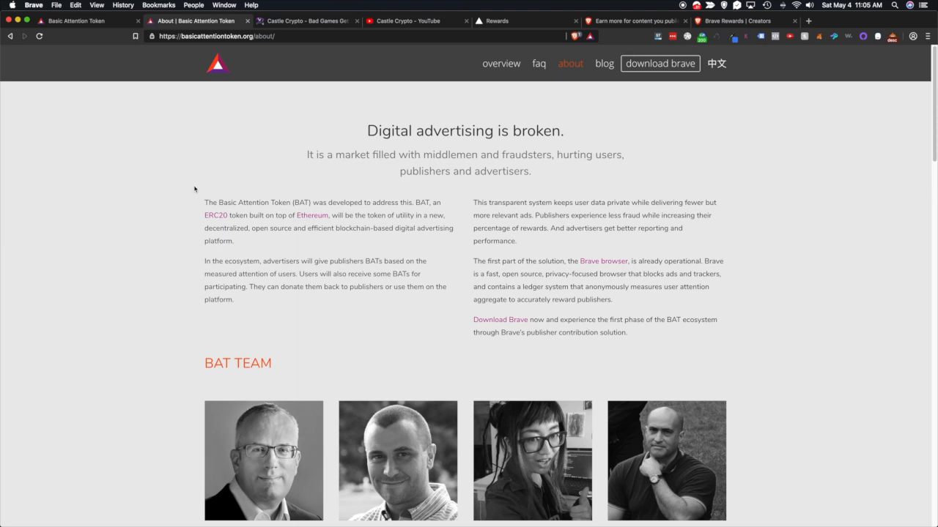
# - Switch to the Castle Crypto blockchain-gaming website tab
pyautogui.click(305, 20)
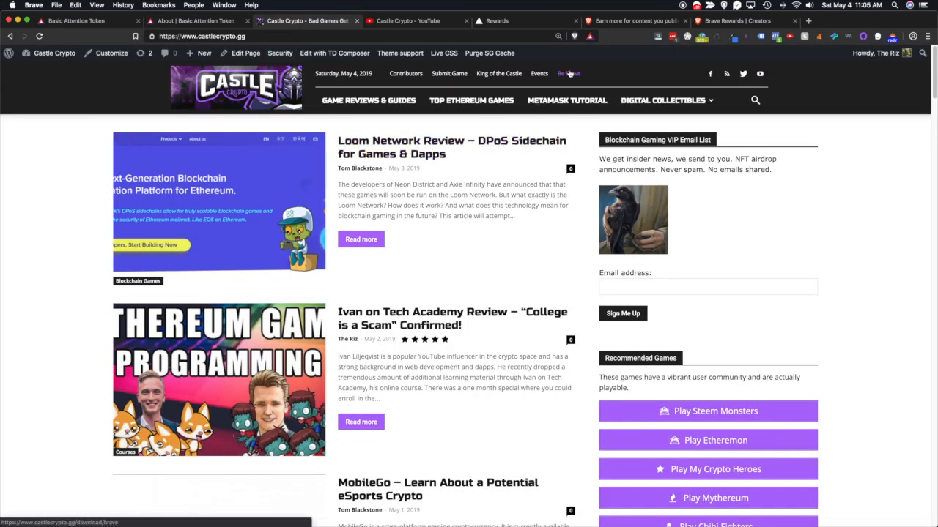
pyautogui.moveTo(589, 37)
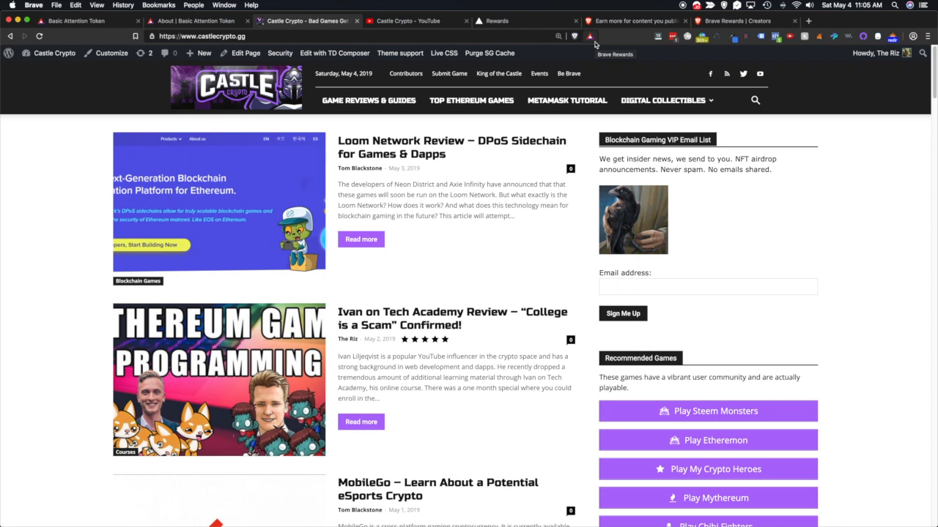
pyautogui.moveTo(595, 44)
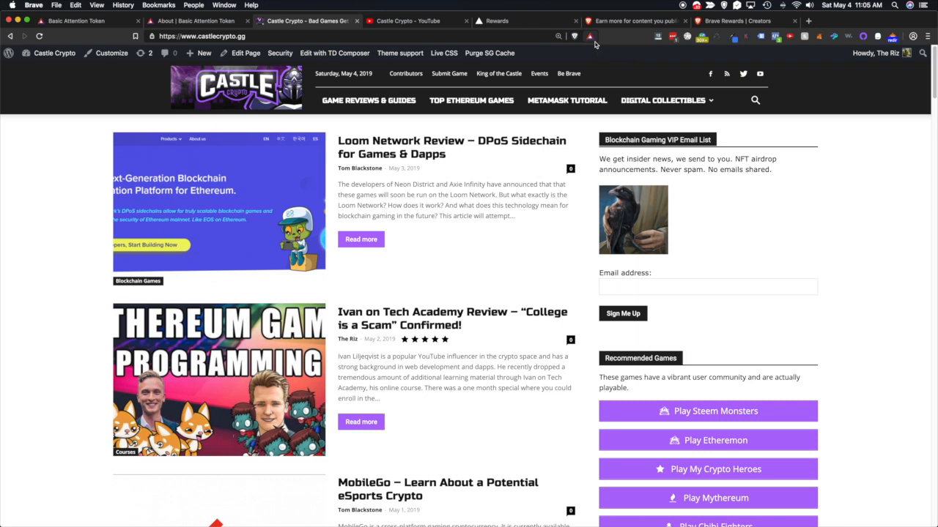
# - Show the rewards wallet with 629.4 BAT and castlecrypto.gg as a verified publisher
pyautogui.click(575, 35)
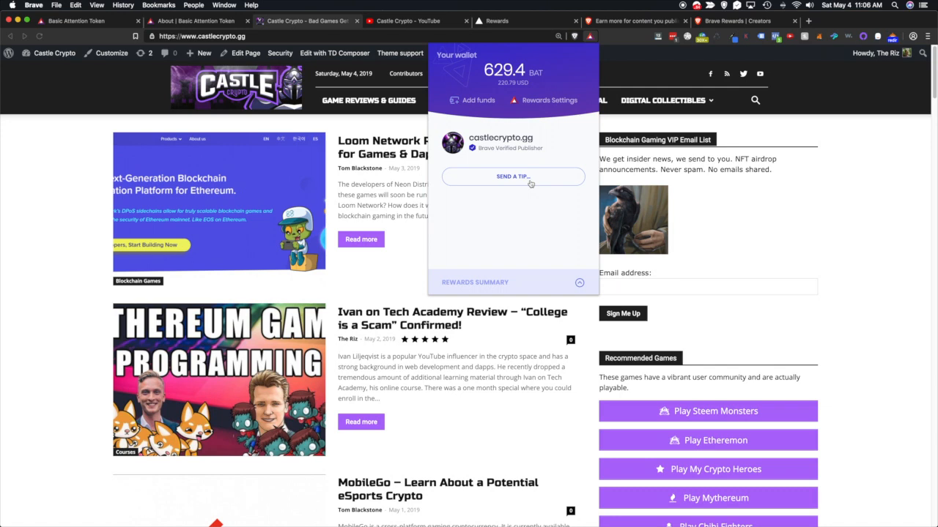
pyautogui.moveTo(509, 179)
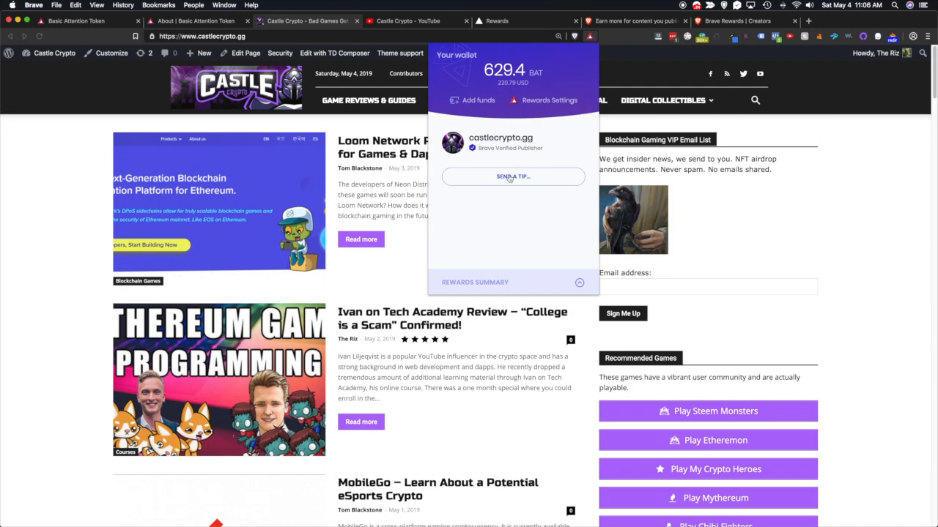
pyautogui.click(513, 176)
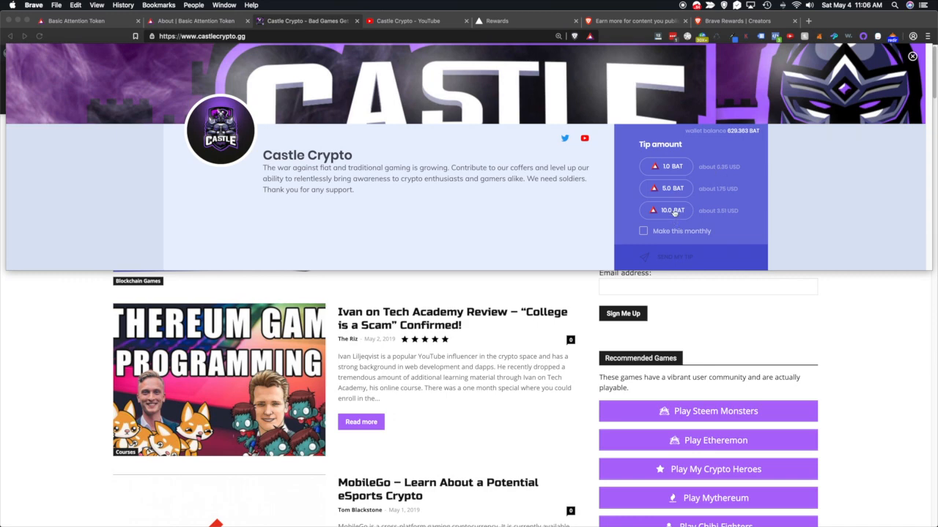
pyautogui.moveTo(852, 92)
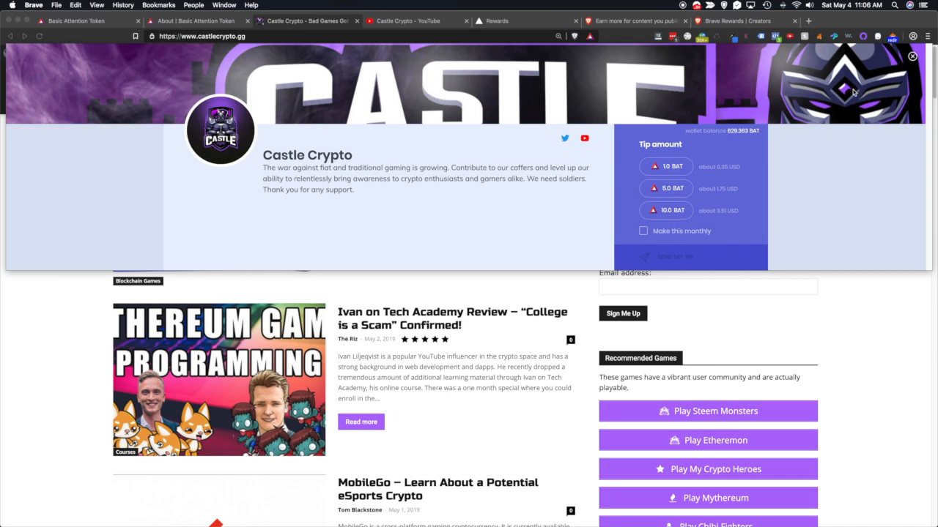
pyautogui.moveTo(850, 97)
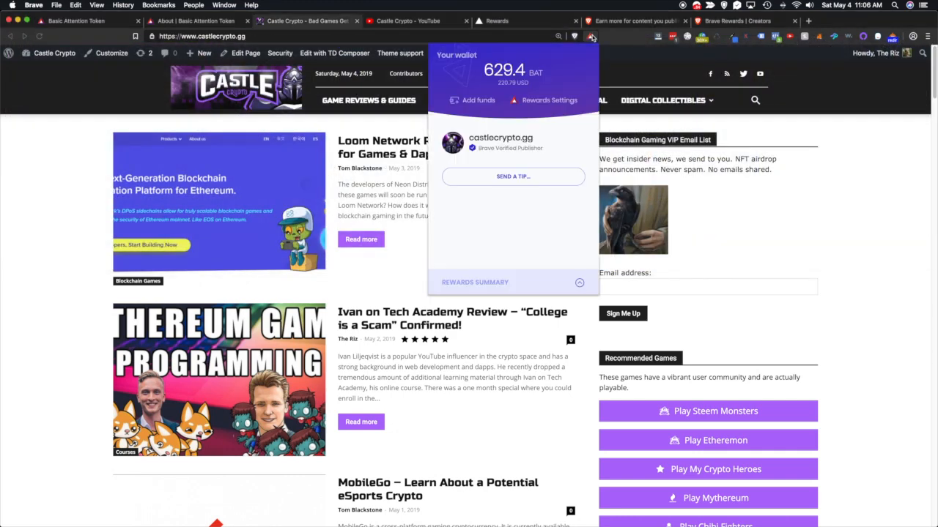
pyautogui.moveTo(539, 105)
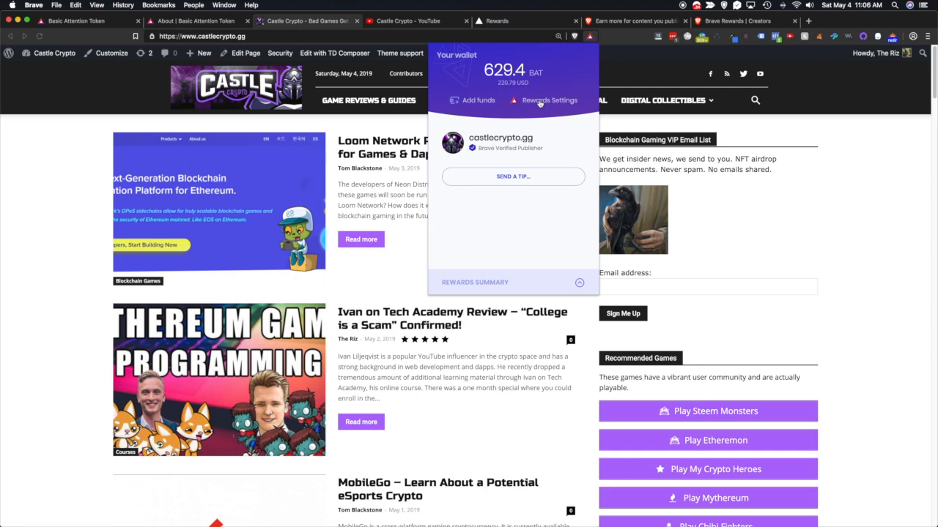
# - Bring up brave://rewards showing 5.95 BAT ad earnings and the 629.4 BAT wallet
pyautogui.click(550, 99)
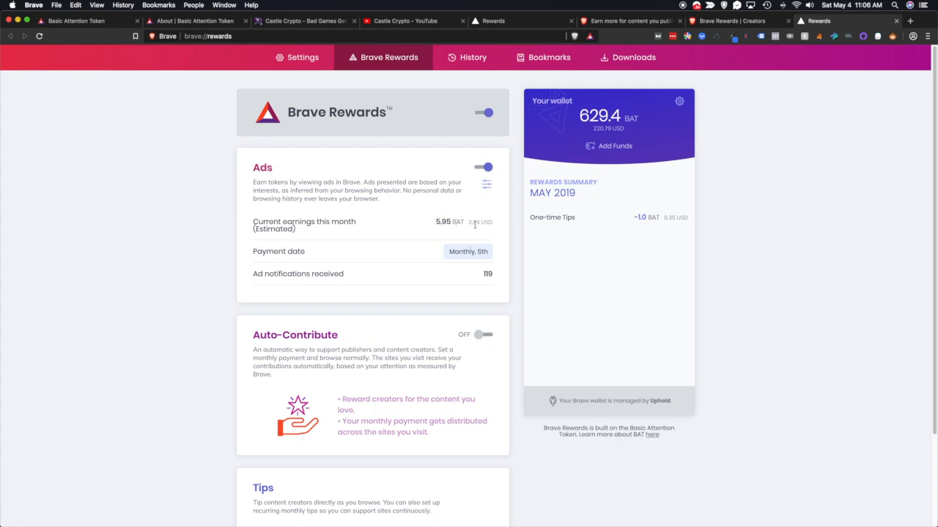
pyautogui.moveTo(510, 229)
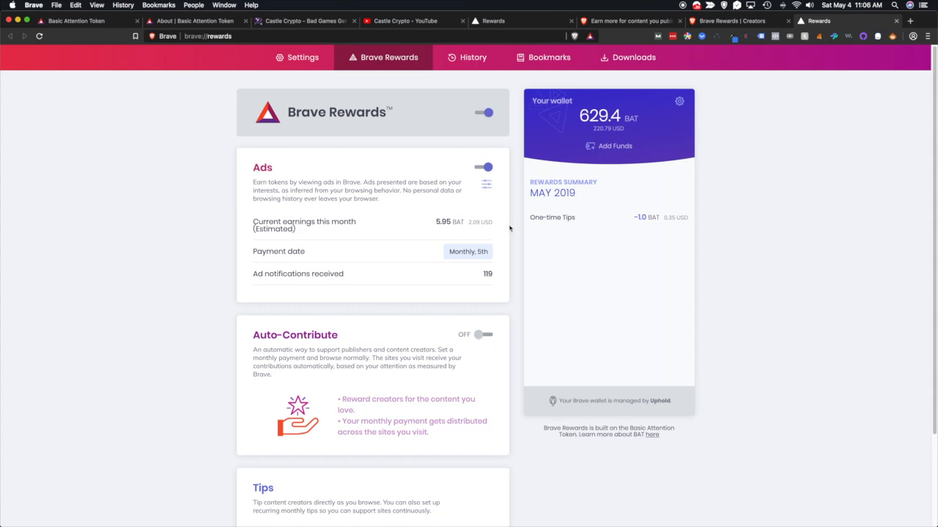
pyautogui.moveTo(513, 232)
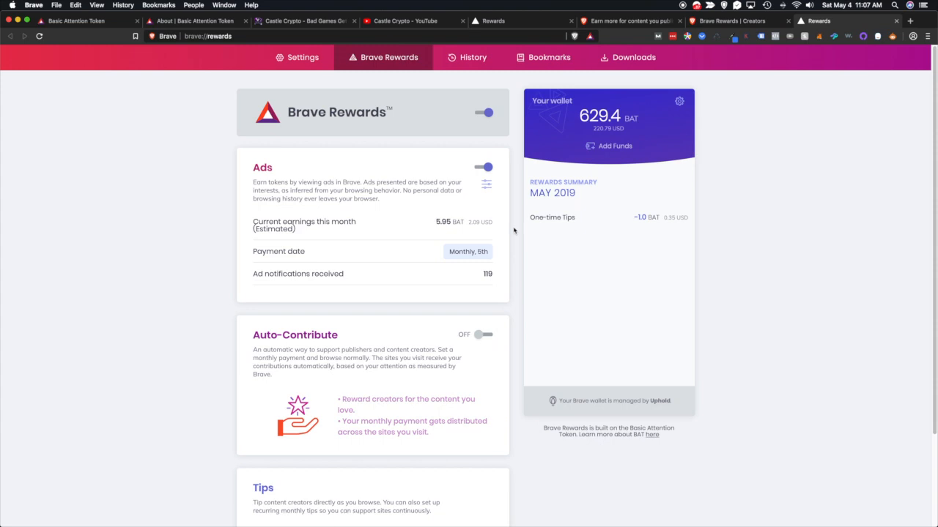
pyautogui.moveTo(574, 142)
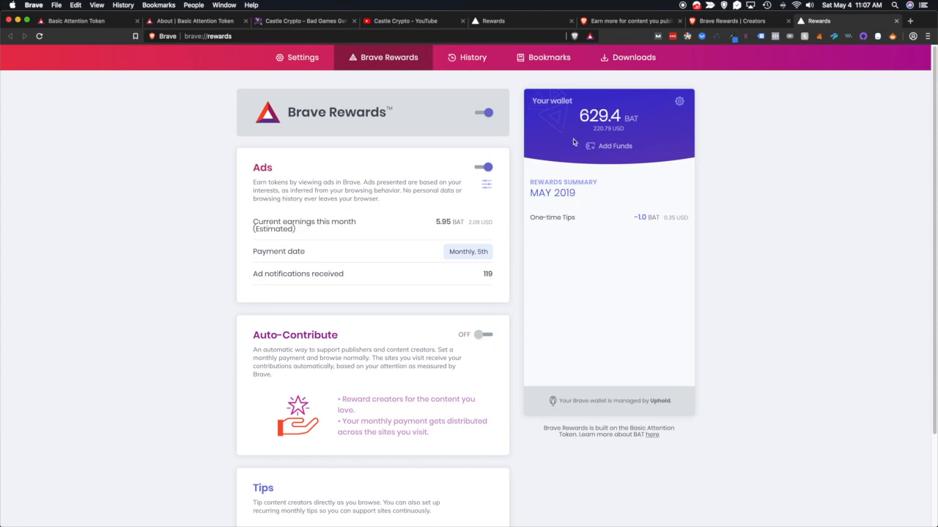
pyautogui.moveTo(572, 155)
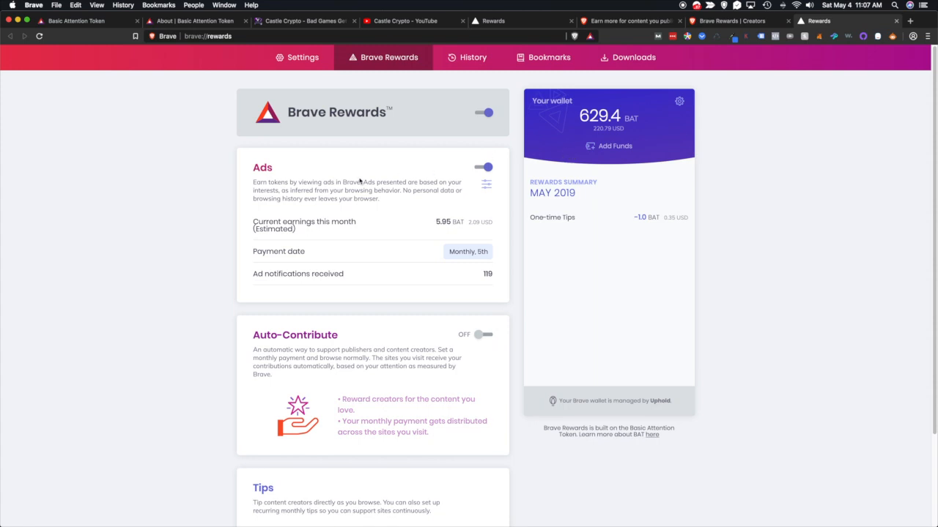
pyautogui.moveTo(243, 205)
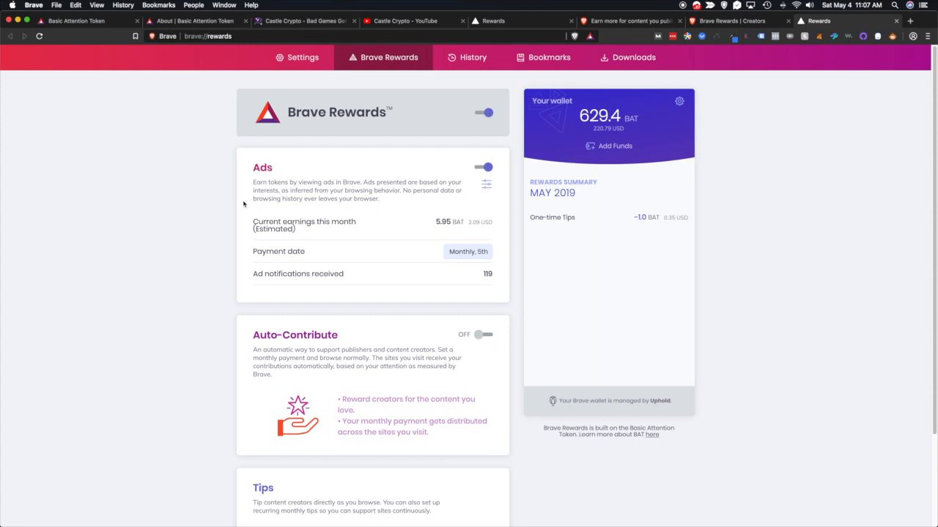
pyautogui.scroll(-3)
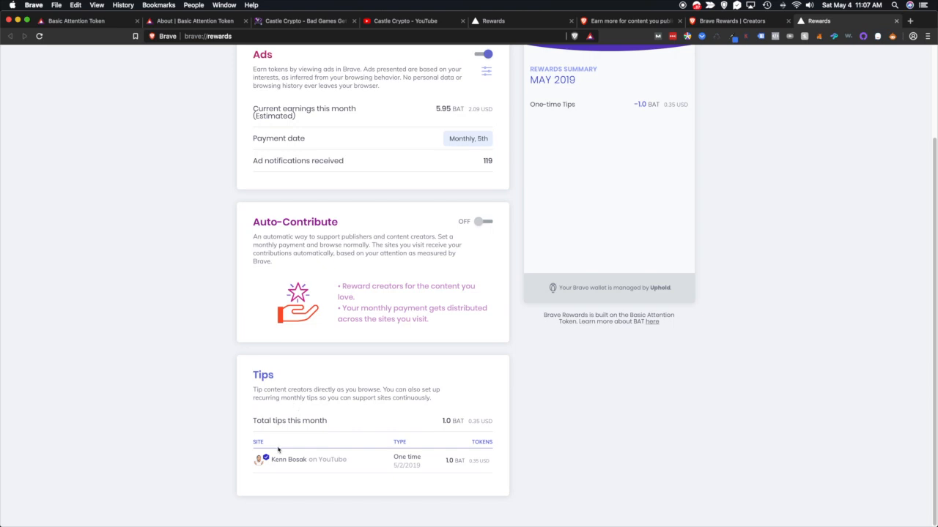
pyautogui.moveTo(359, 471)
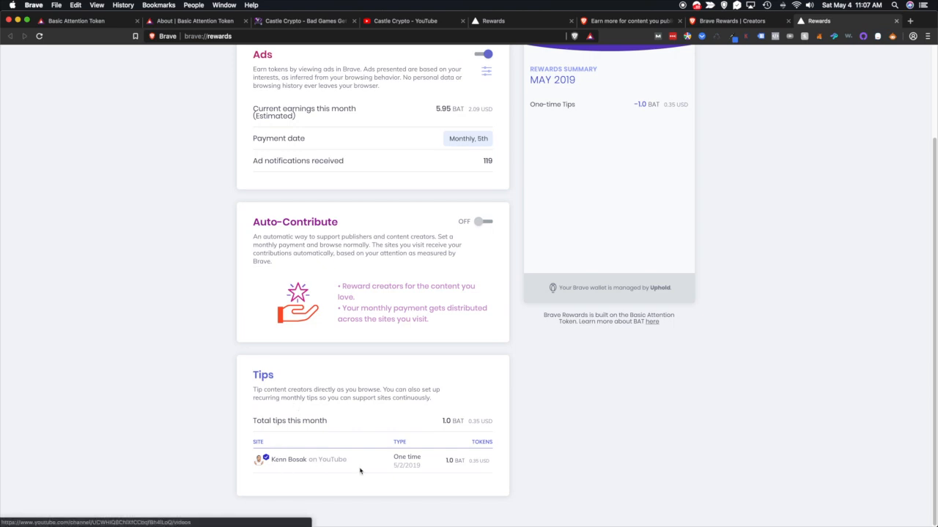
pyautogui.moveTo(523, 453)
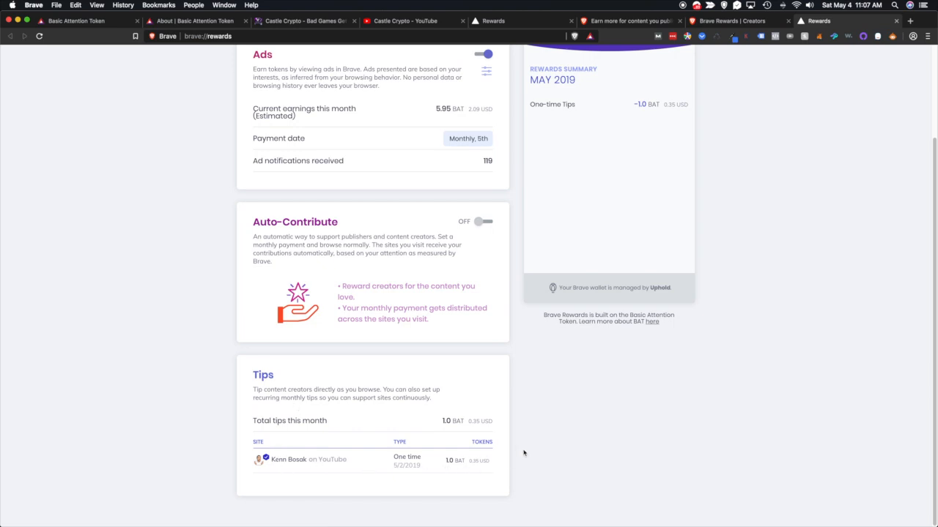
pyautogui.moveTo(282, 463)
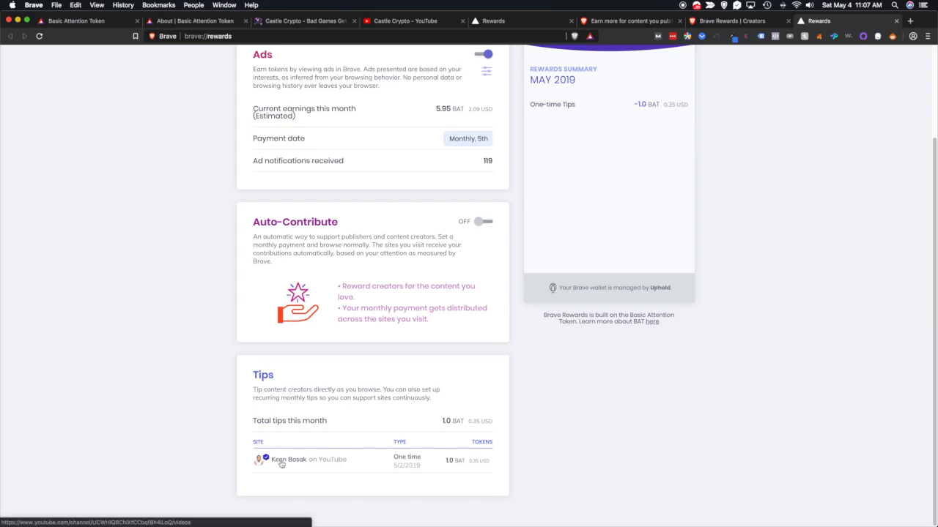
pyautogui.moveTo(268, 416)
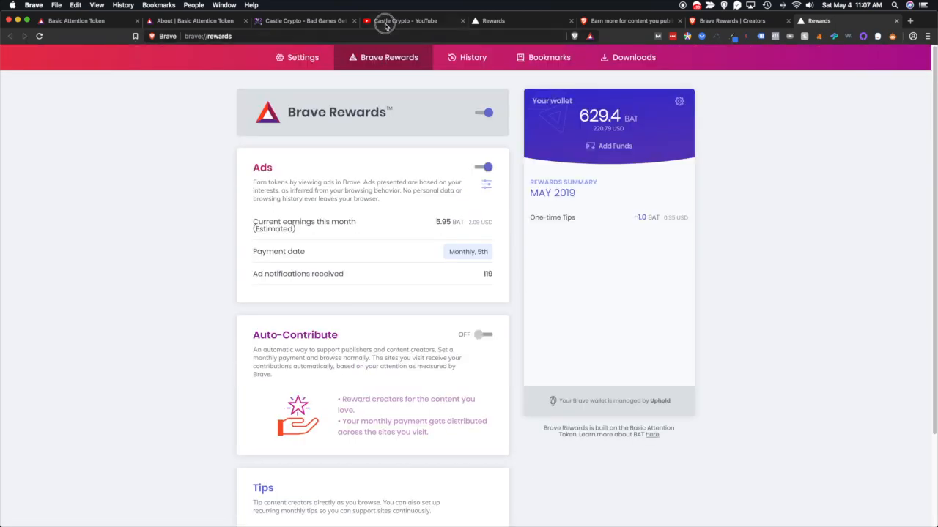
# - Check the rewards wallet on the Castle Crypto YouTube channel, then reach the creators sign-up page
pyautogui.click(406, 20)
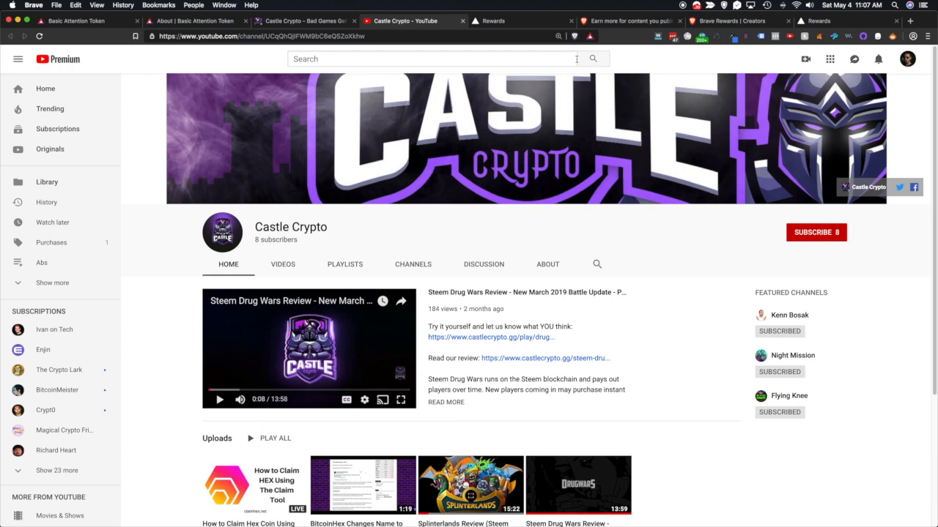
pyautogui.click(589, 35)
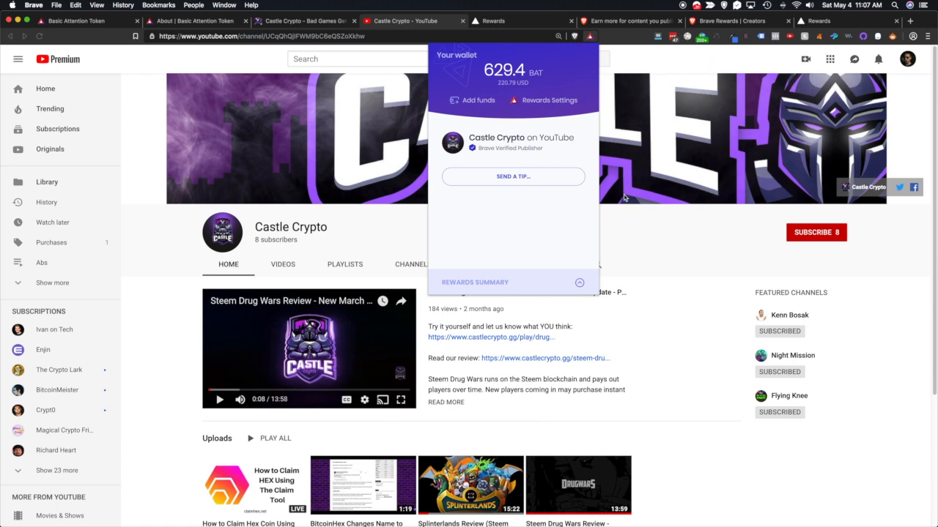
pyautogui.moveTo(631, 214)
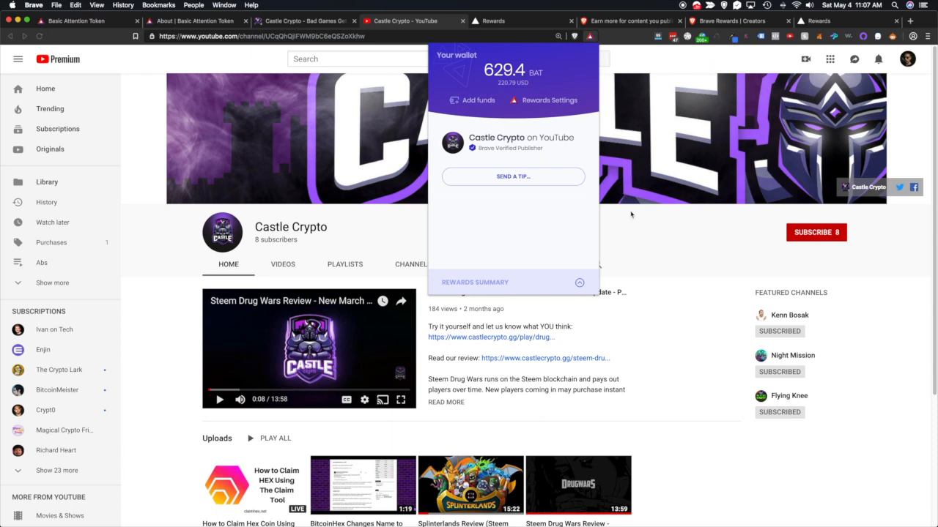
pyautogui.click(630, 21)
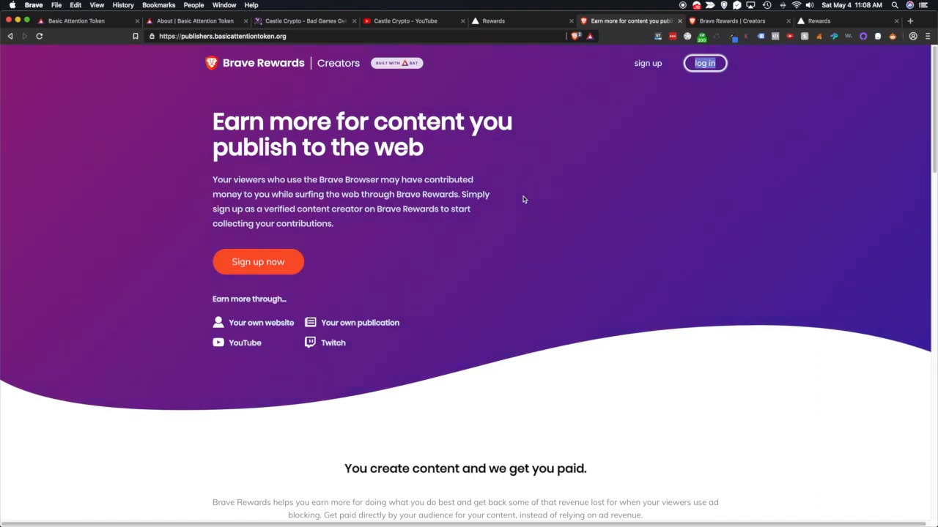
pyautogui.moveTo(477, 191)
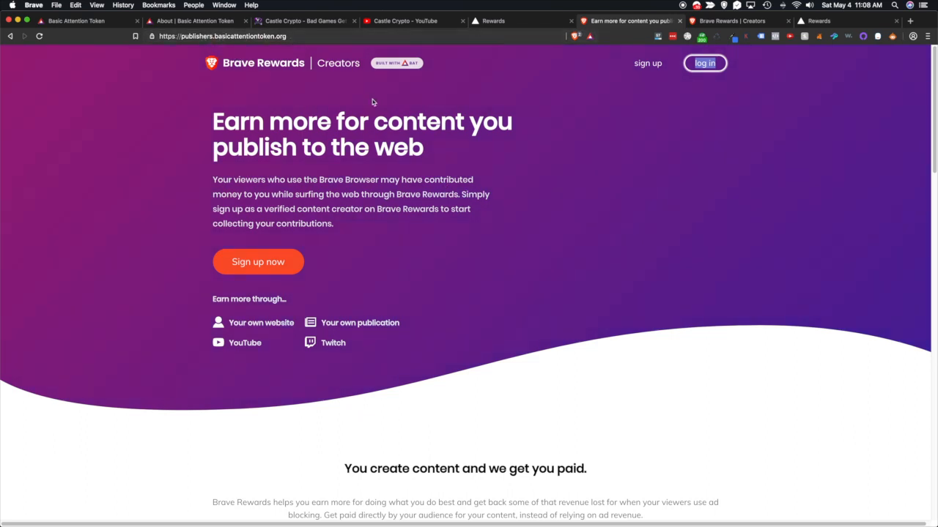
pyautogui.moveTo(331, 261)
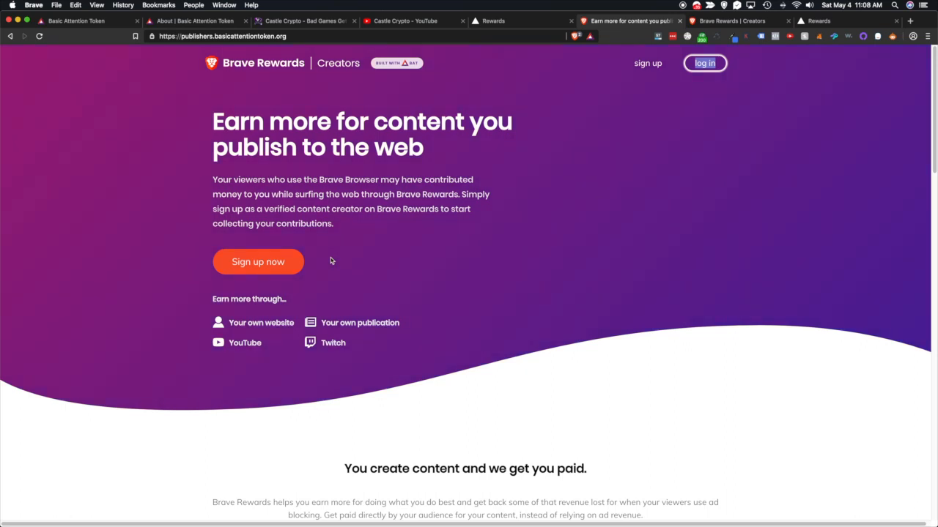
pyautogui.moveTo(521, 220)
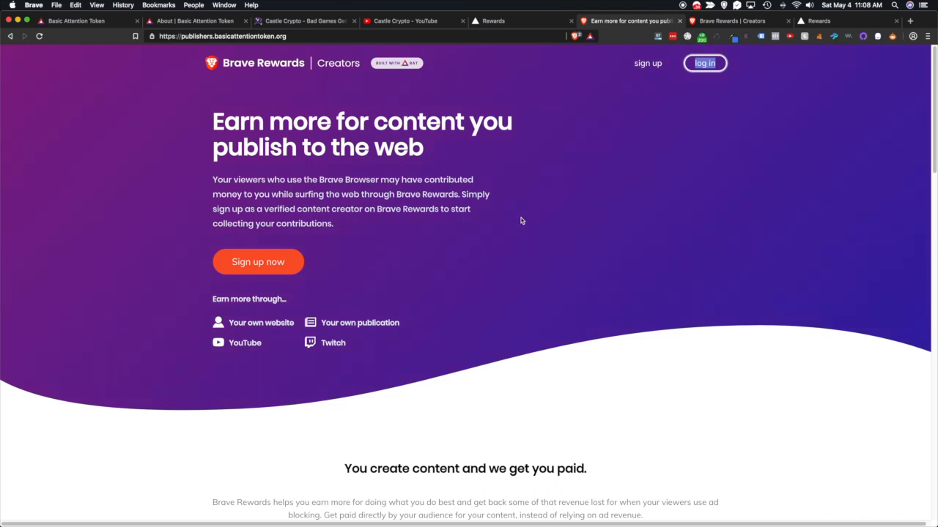
# - Review the publisher dashboard's pending payouts, wallet and Castle Crypto YouTube and castlecrypto.gg channels
pyautogui.click(703, 63)
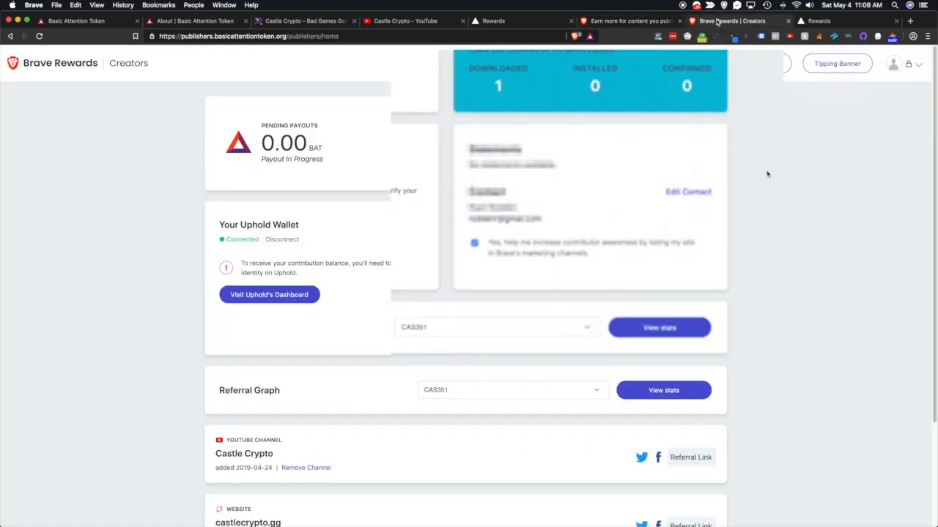
pyautogui.scroll(-3)
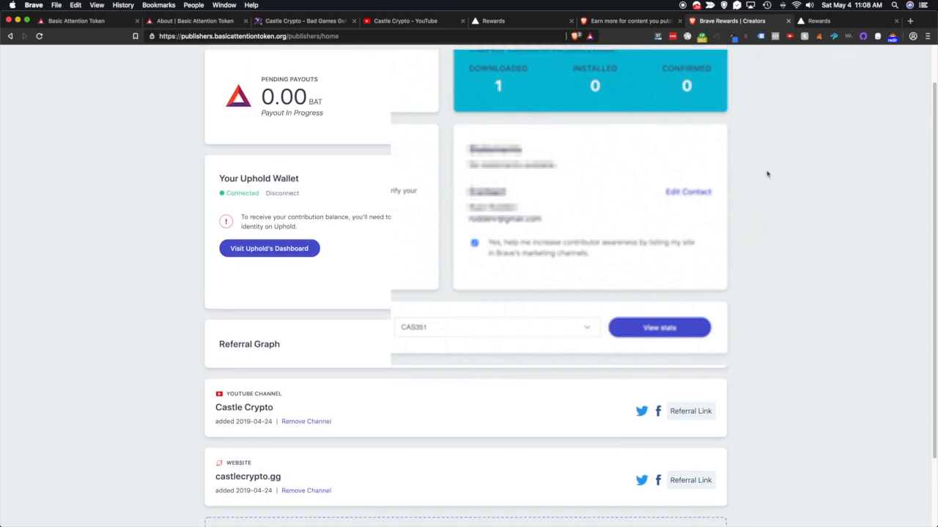
pyautogui.scroll(-3)
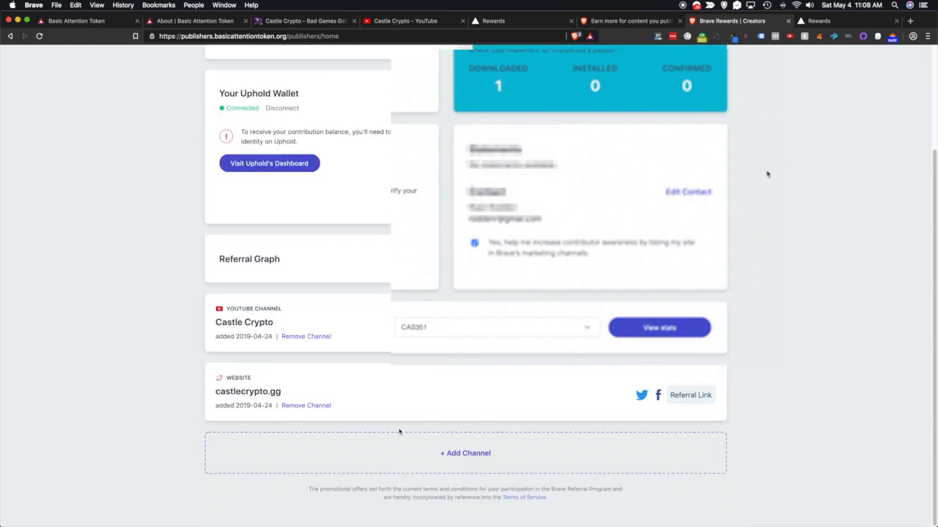
pyautogui.moveTo(469, 431)
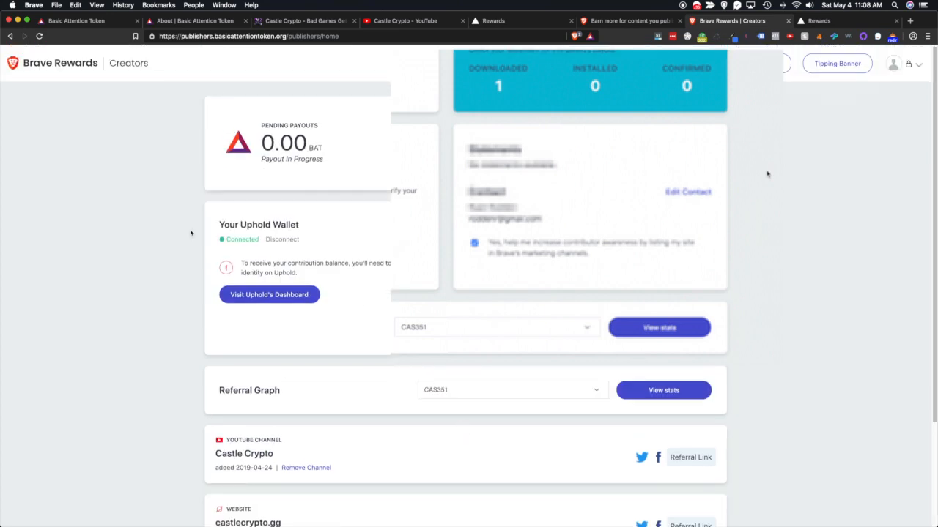
pyautogui.scroll(-3)
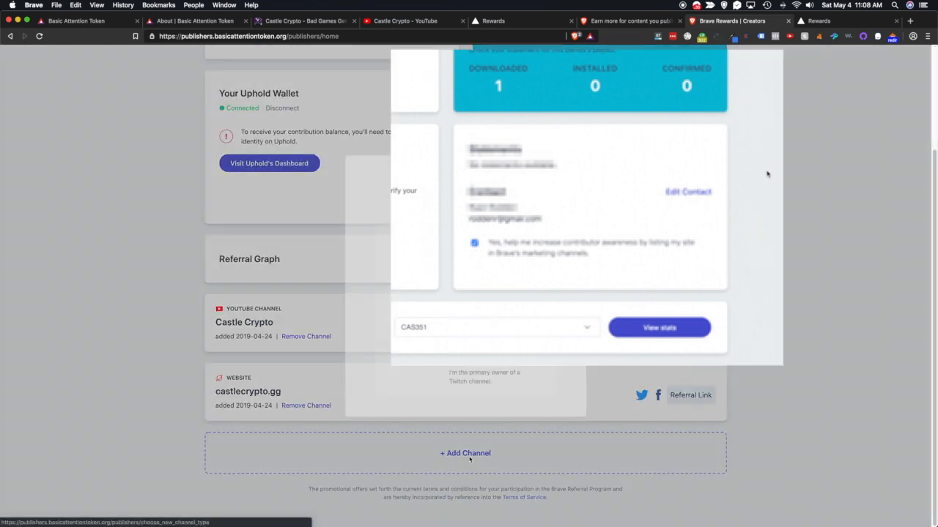
pyautogui.click(466, 453)
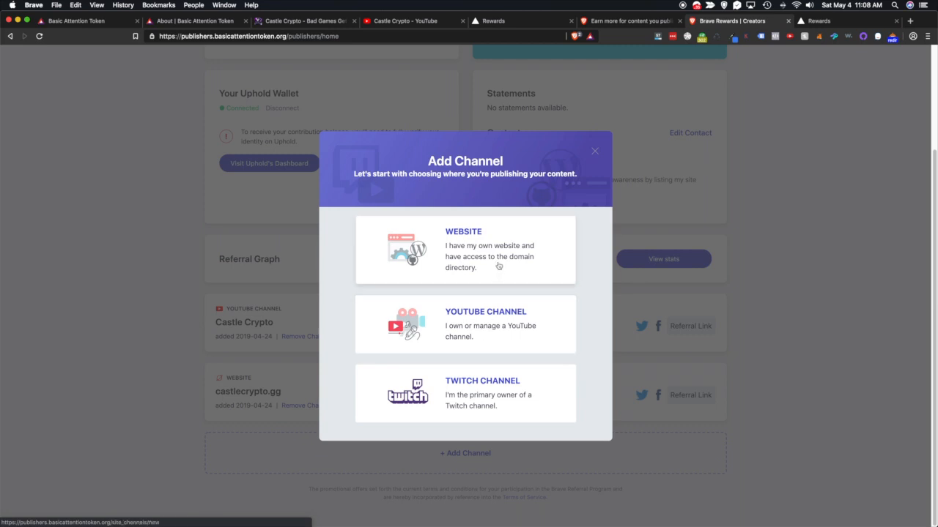
pyautogui.moveTo(531, 270)
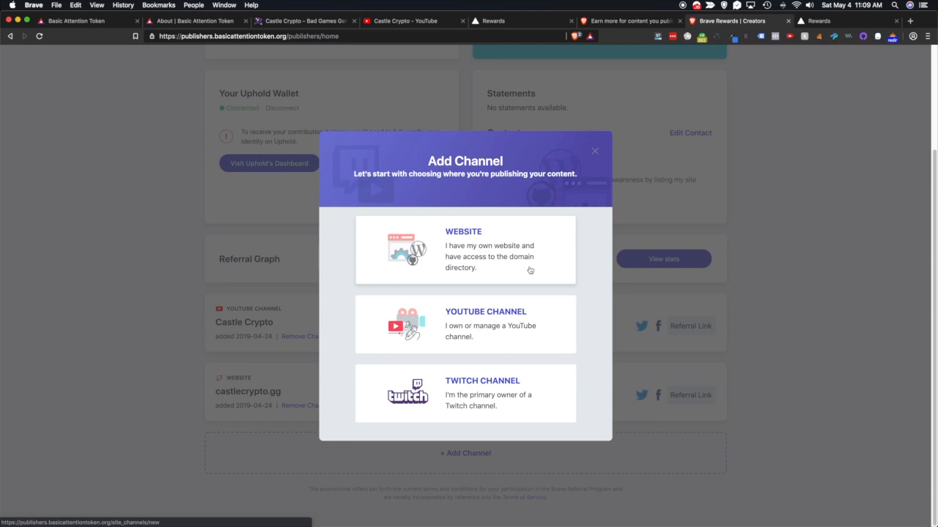
pyautogui.moveTo(596, 160)
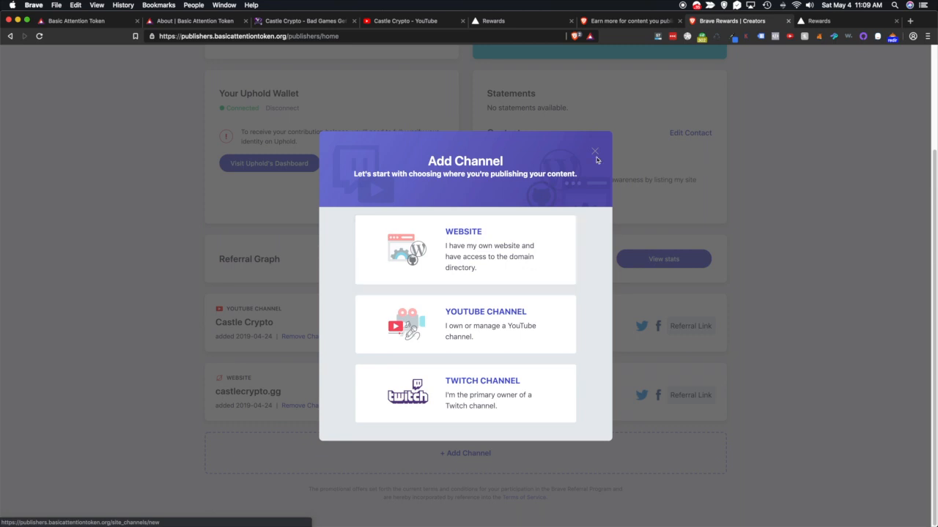
pyautogui.click(595, 151)
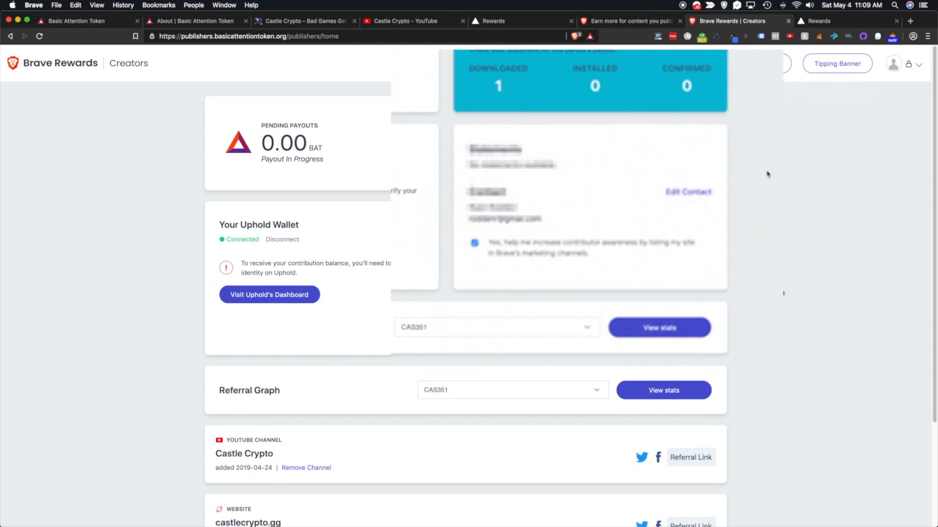
pyautogui.scroll(-3)
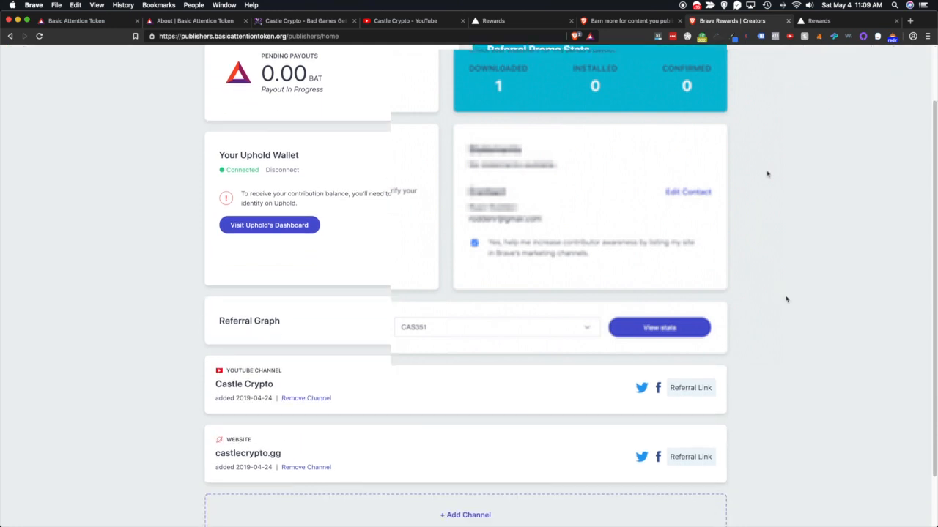
pyautogui.scroll(3)
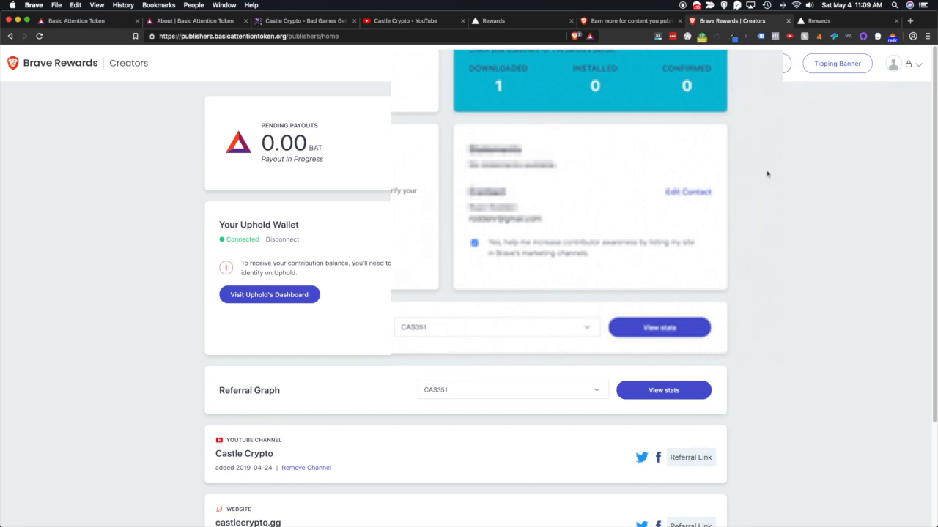
pyautogui.moveTo(797, 193)
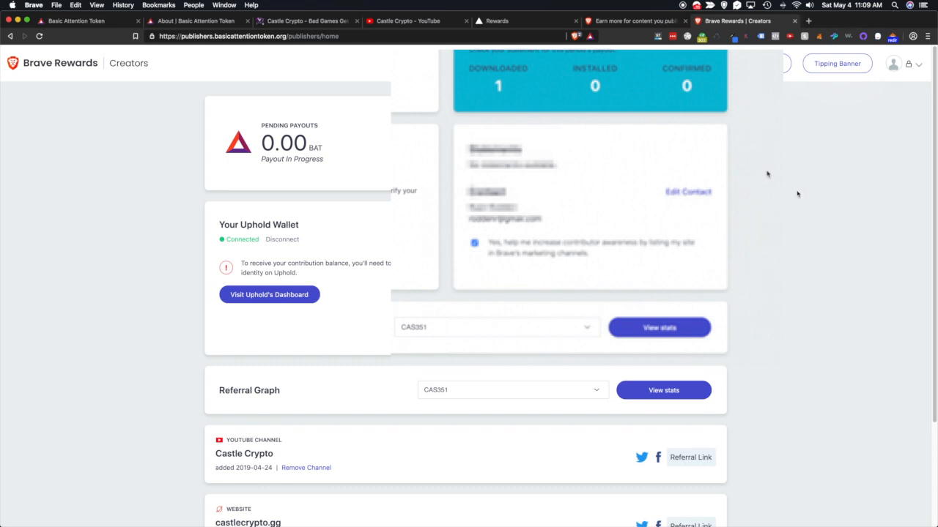
pyautogui.scroll(-3)
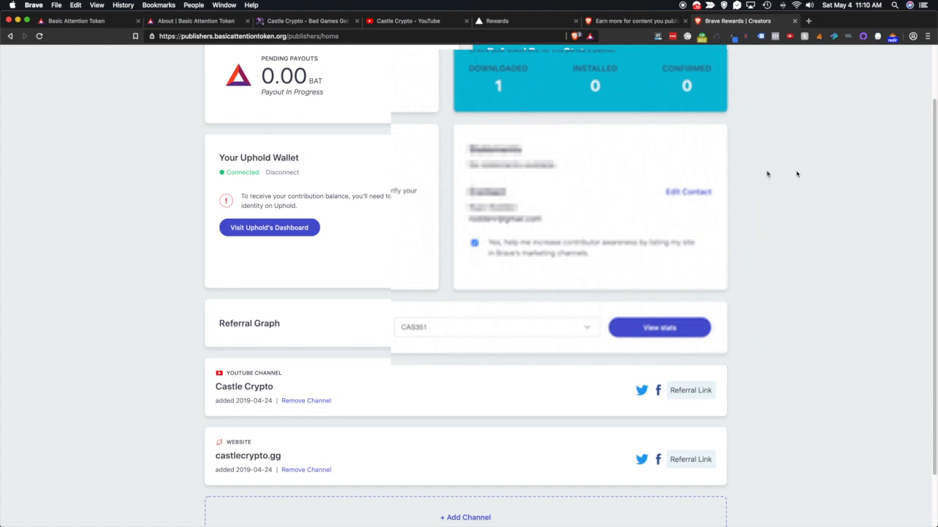
# - Dismiss the Coin Clear ad notification on the rewards overview and return to the creators sign-up page
pyautogui.click(497, 20)
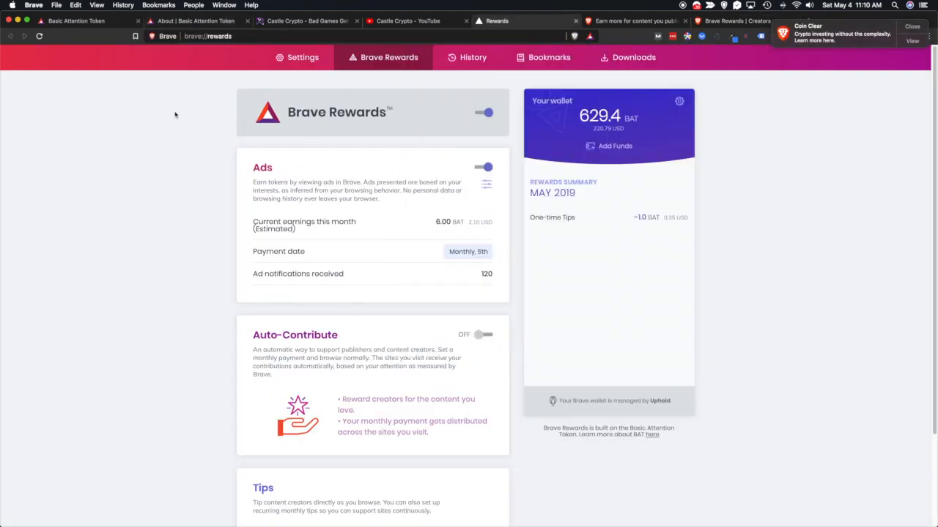
pyautogui.moveTo(857, 86)
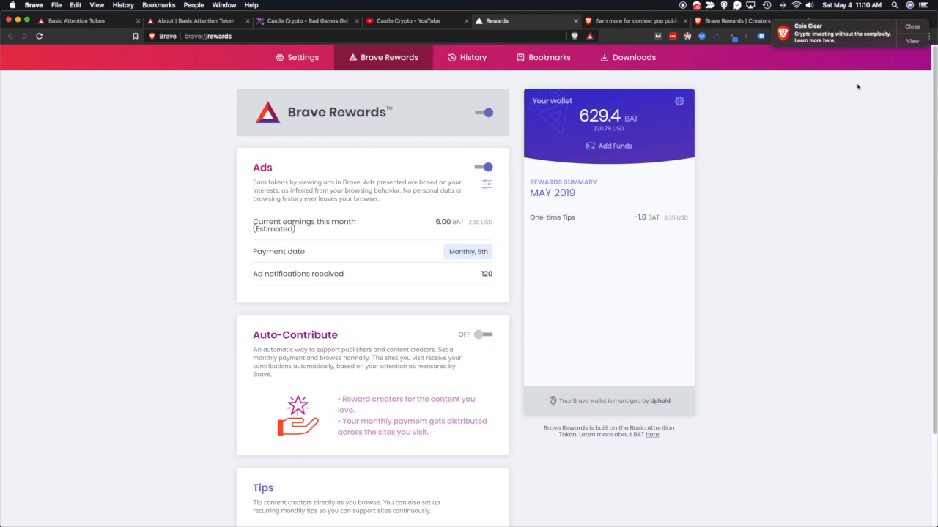
pyautogui.moveTo(842, 51)
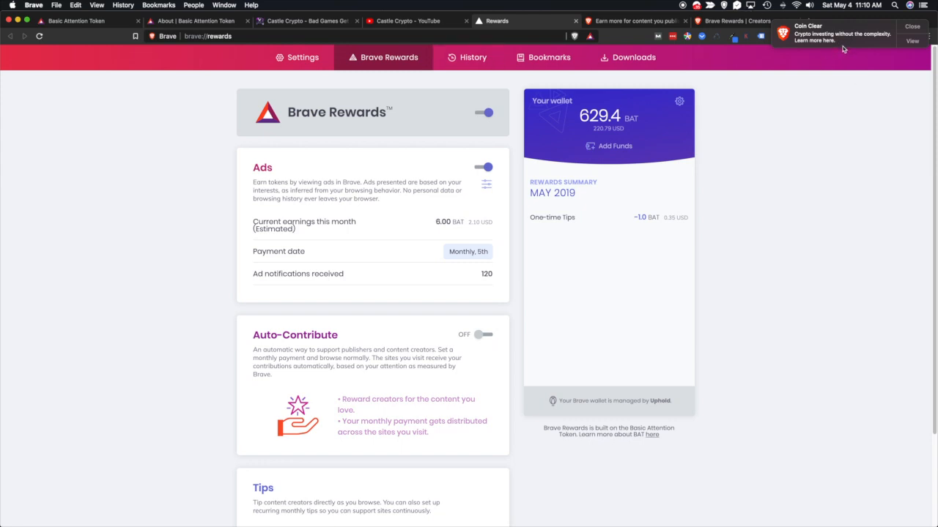
pyautogui.moveTo(844, 43)
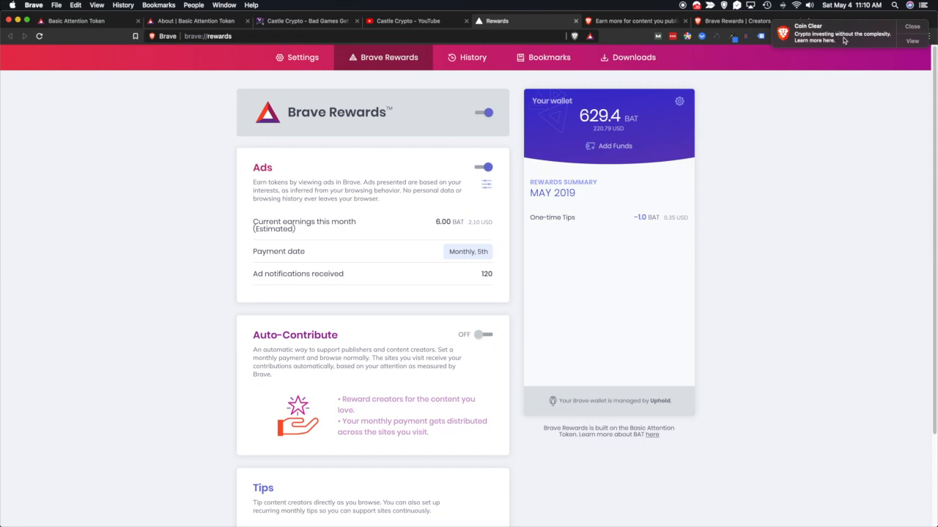
pyautogui.moveTo(862, 41)
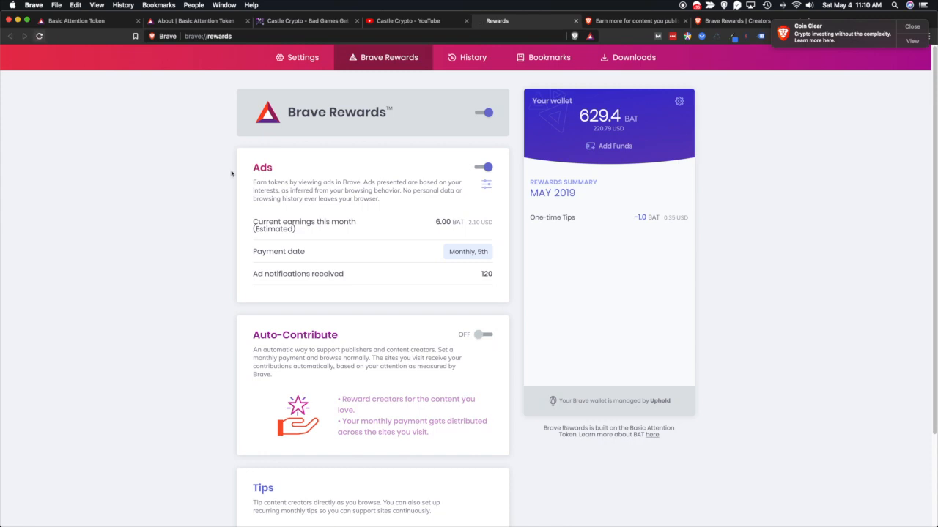
pyautogui.moveTo(724, 216)
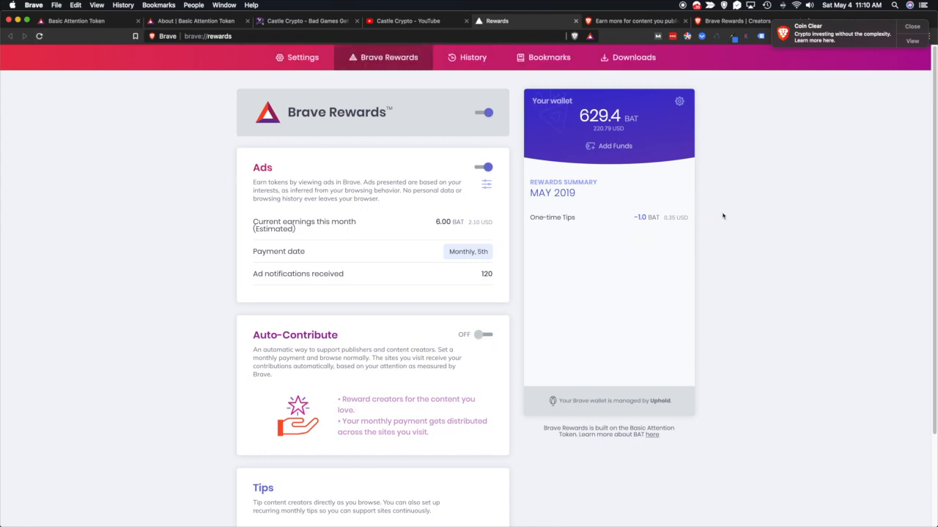
pyautogui.moveTo(814, 135)
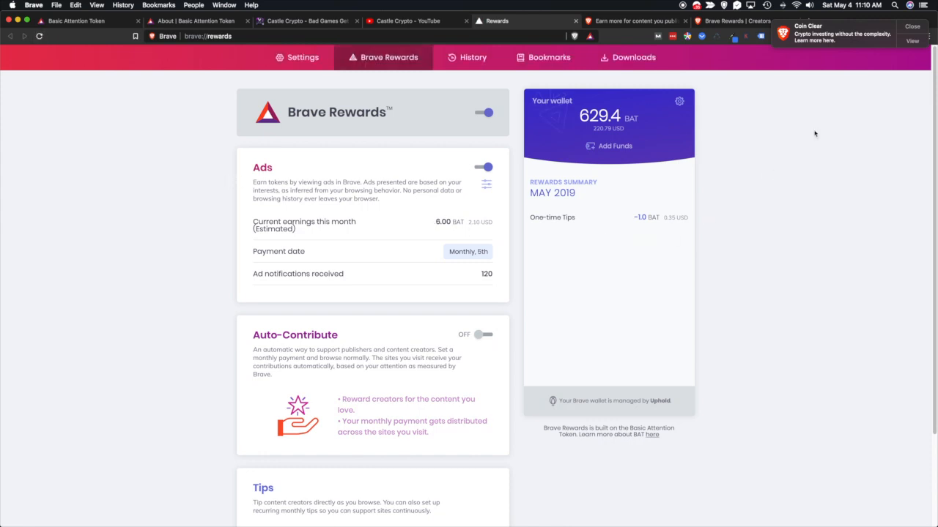
pyautogui.moveTo(847, 50)
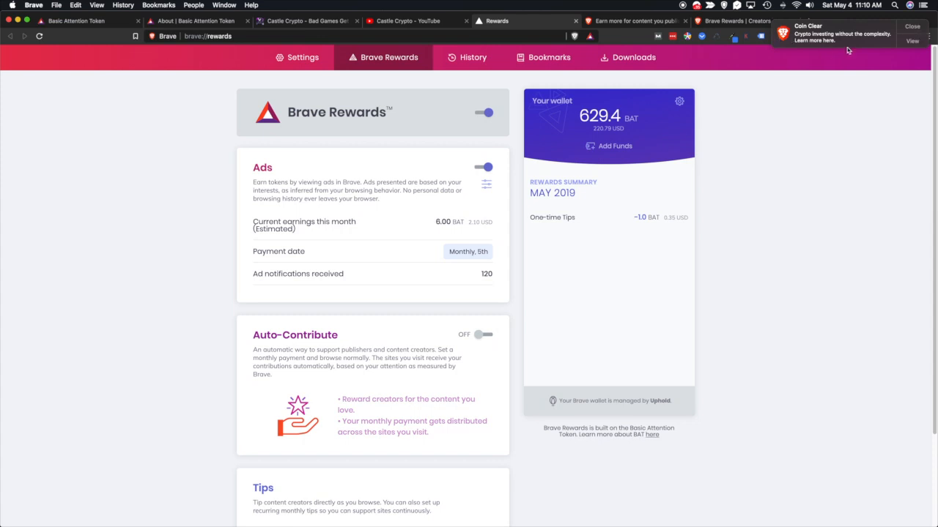
pyautogui.moveTo(803, 45)
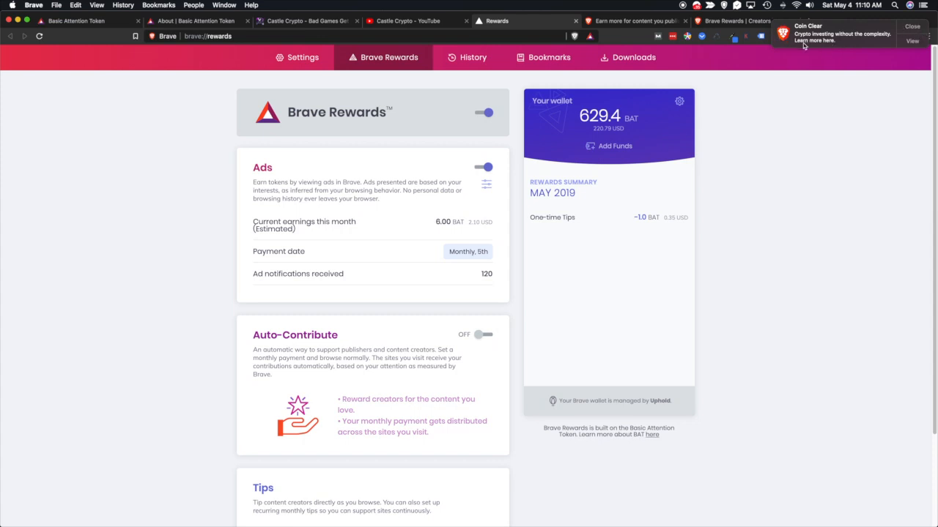
pyautogui.moveTo(817, 45)
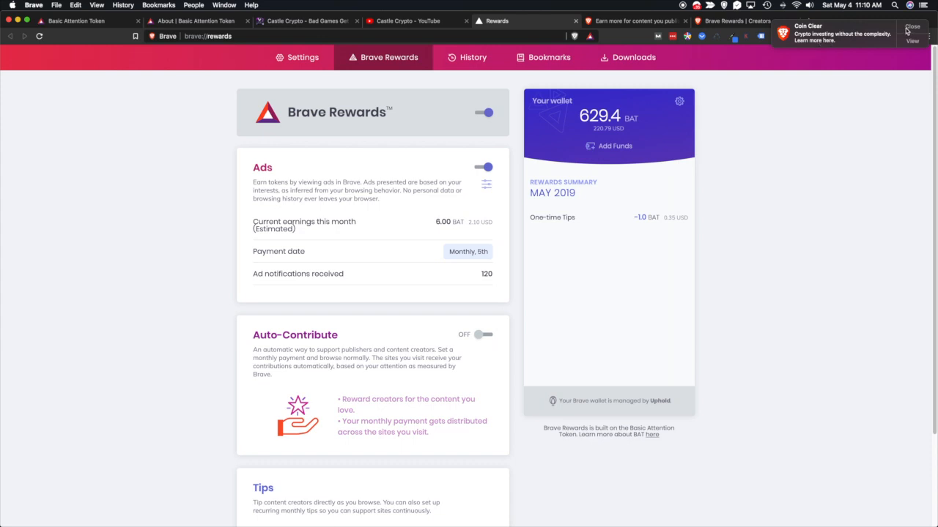
pyautogui.click(911, 29)
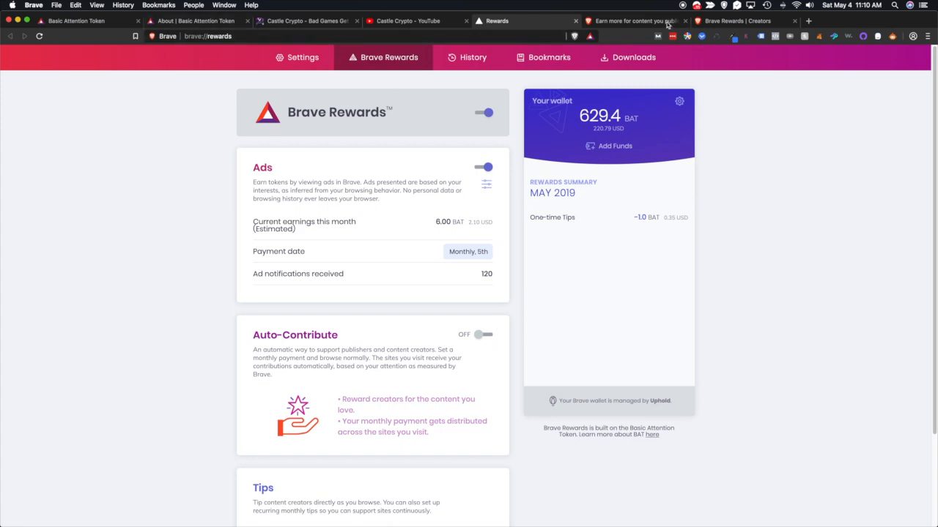
pyautogui.click(633, 21)
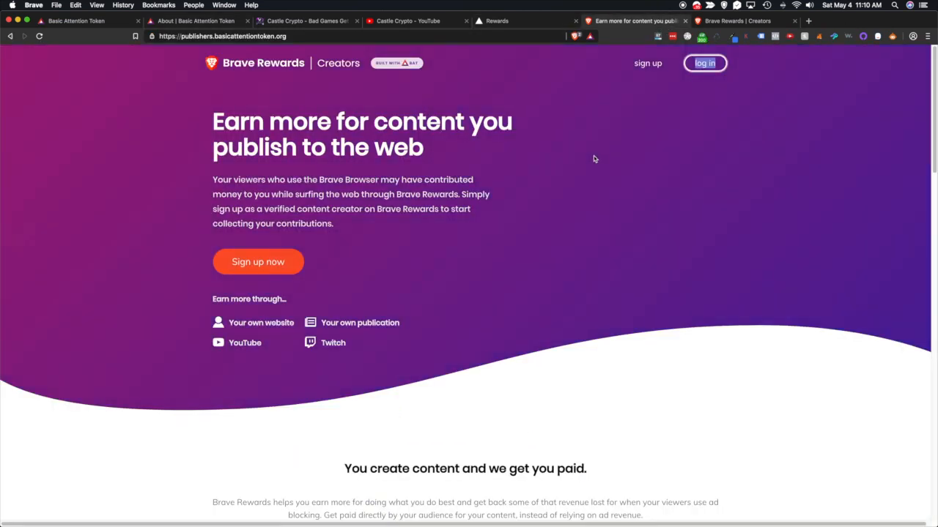